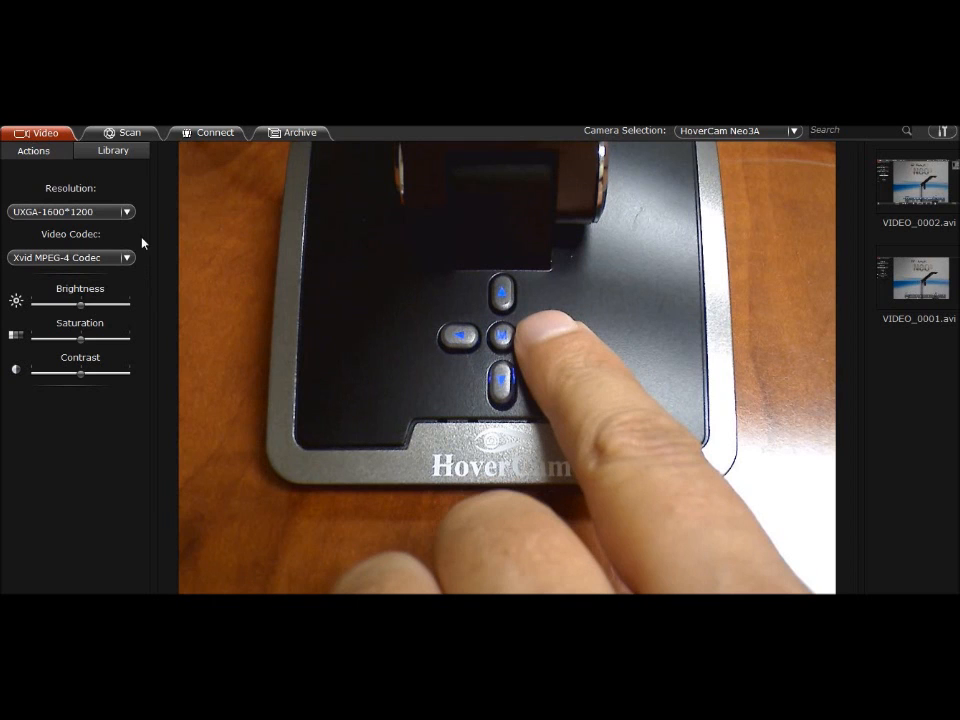
pyautogui.moveTo(150, 213)
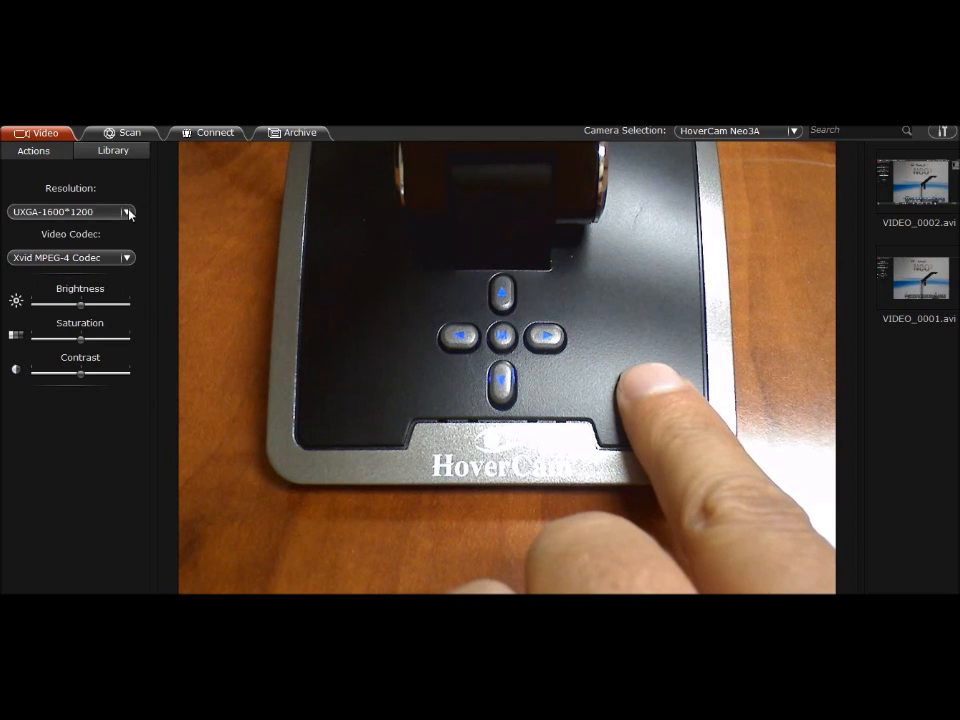
# Expand the Resolution dropdown to list resolutions for the live Neo3 feed, currently UXGA-1600*1200
pyautogui.click(127, 212)
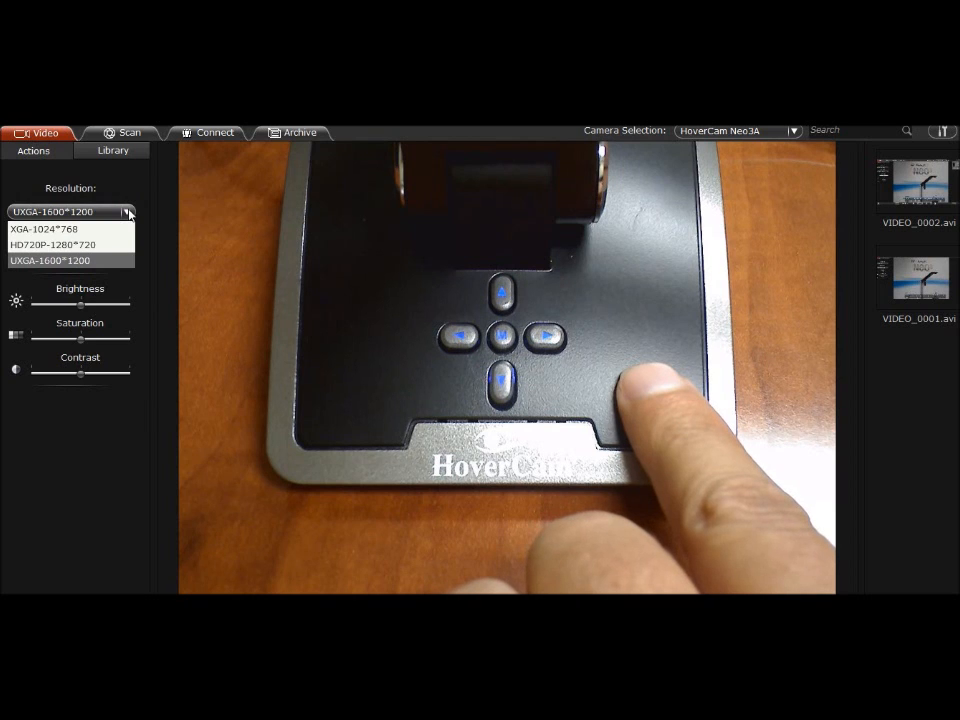